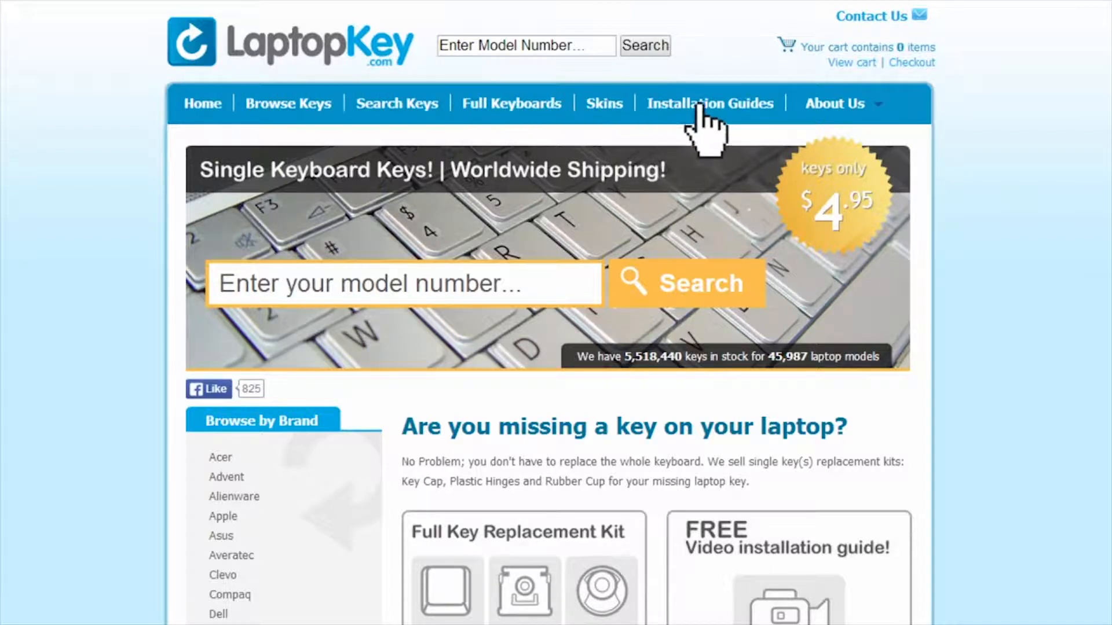
# Open Installation Guides and pick the laptop model to show its matching key types
pyautogui.click(711, 103)
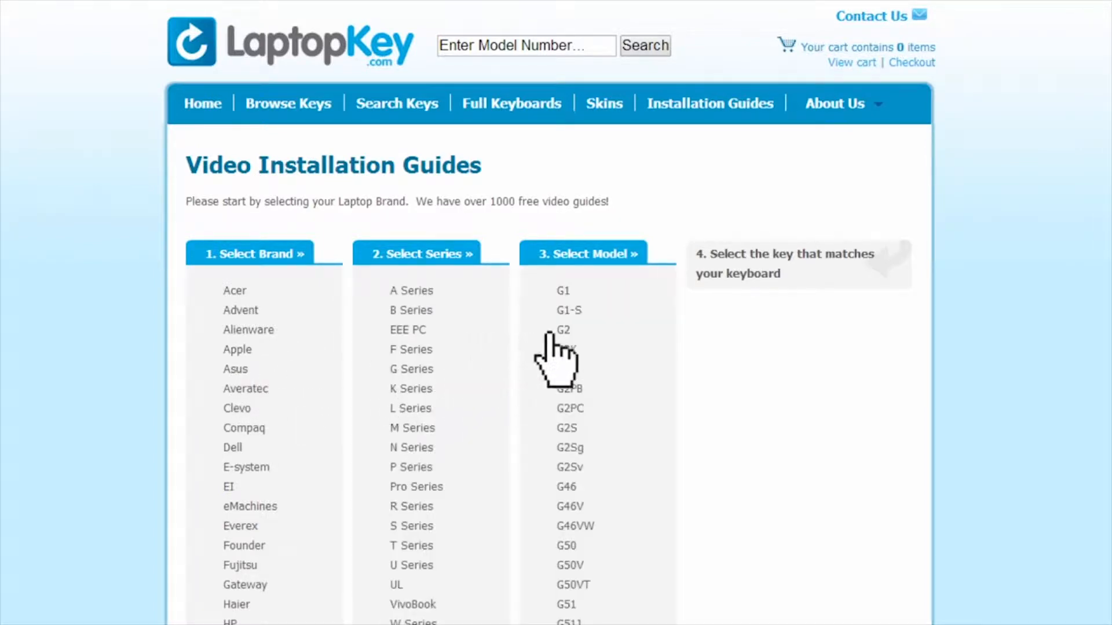
pyautogui.click(564, 330)
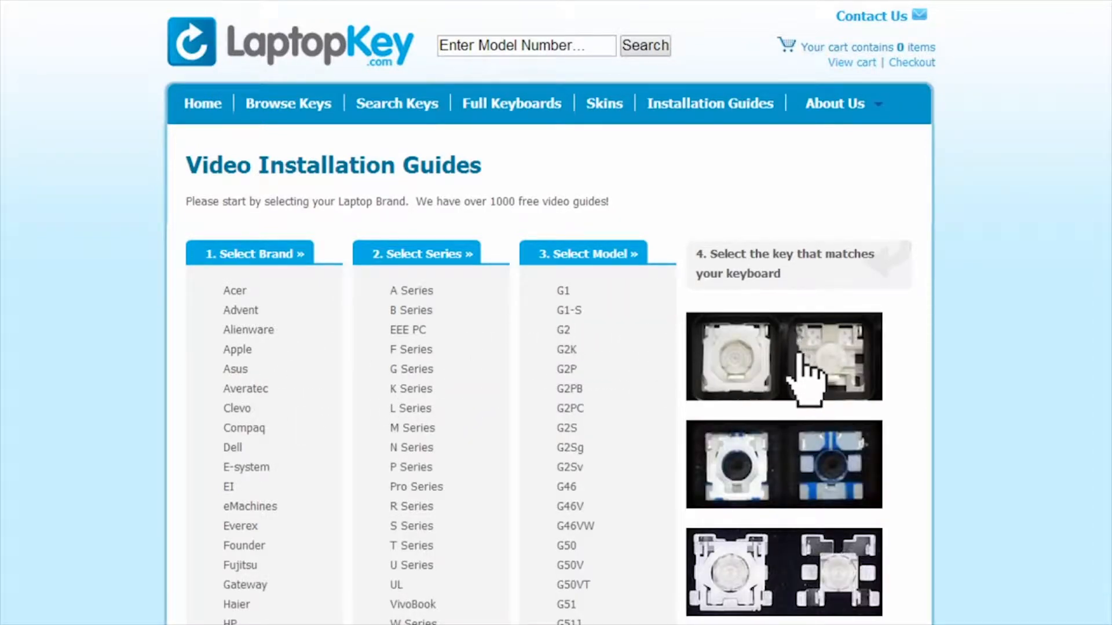
pyautogui.moveTo(714, 582)
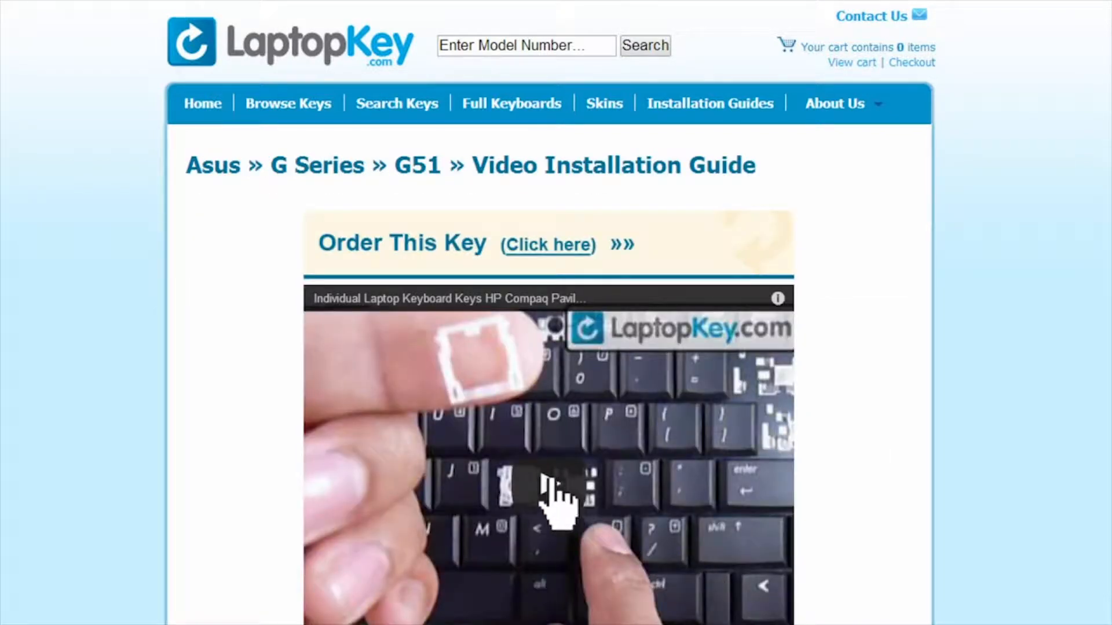
# Scroll down the Asus G Series G51 guide page to the installation video player
pyautogui.scroll(-3)
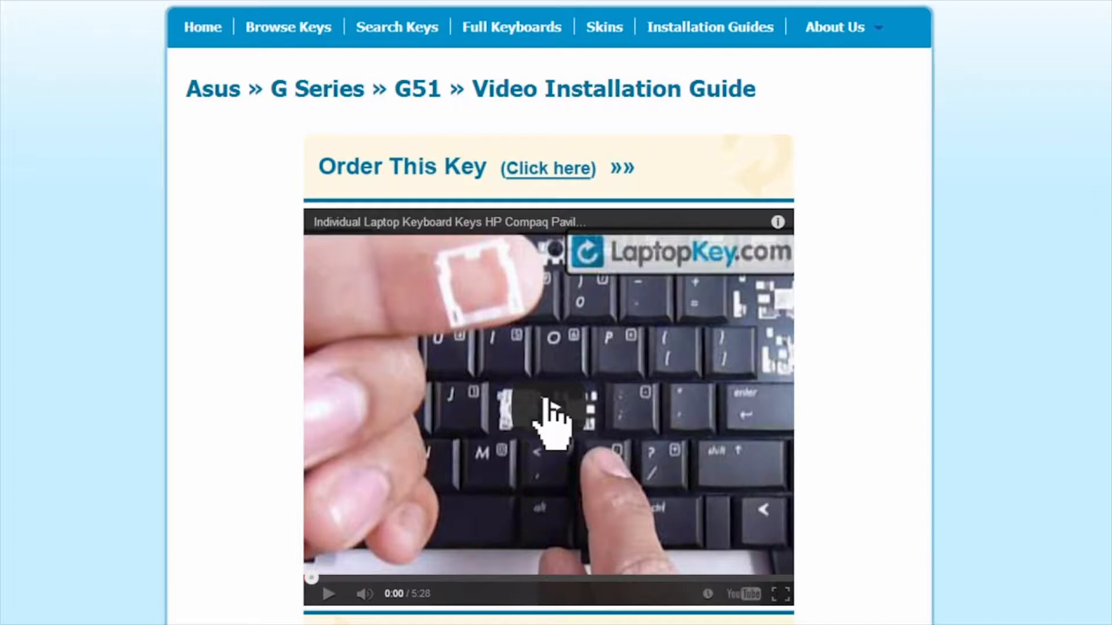